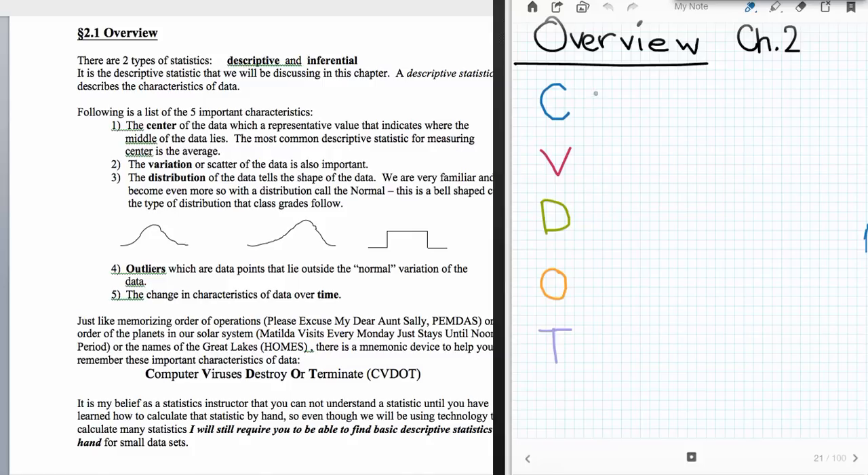
Handwrite 'enter' in blue ink after the C so it reads 'Center'
{"action": "left_click", "coordinate": [580, 107]}
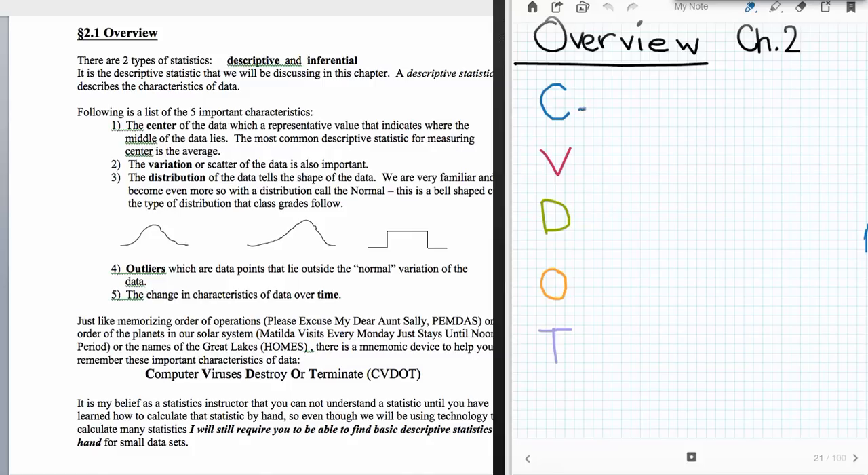
{"action": "type", "text": "enter"}
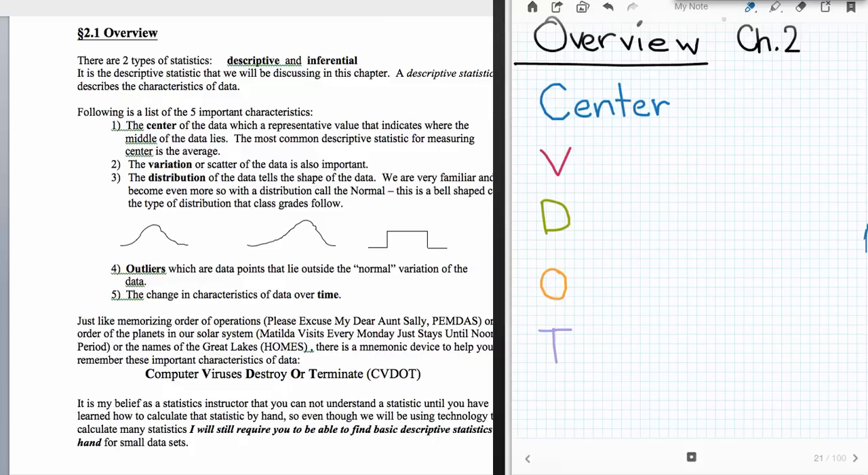
Switch to red ink and write 'ariation' after the V to spell 'Variation'
{"action": "left_click", "coordinate": [750, 7]}
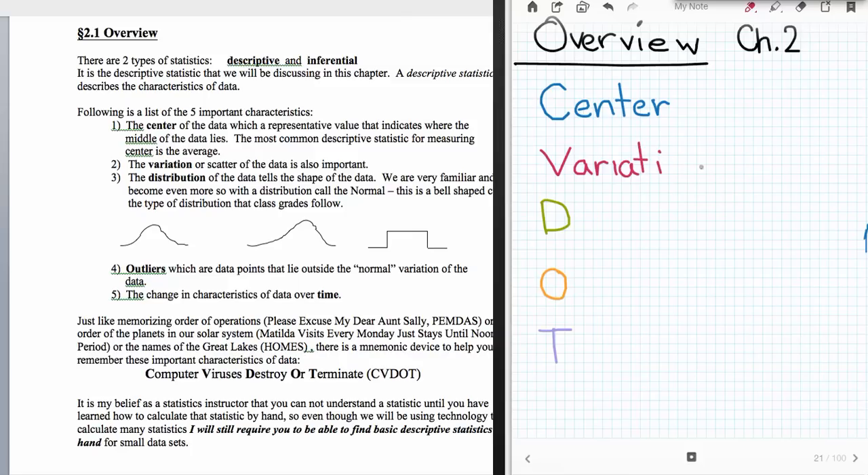
{"action": "type", "text": "on"}
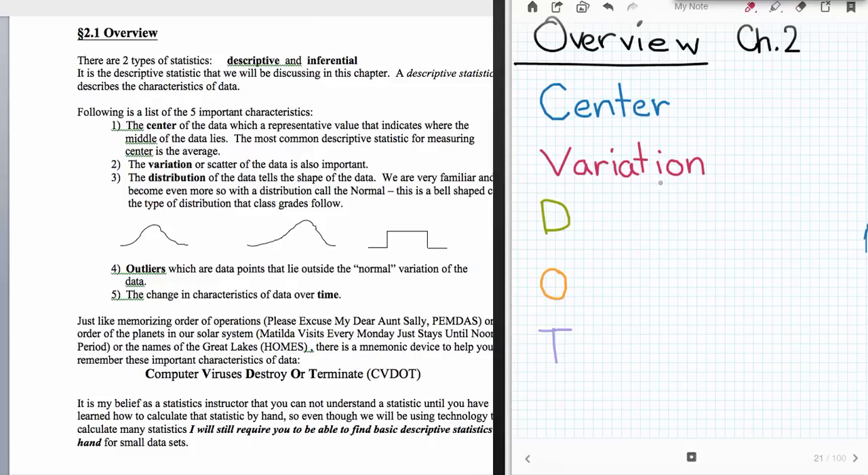
{"action": "mouse_move", "coordinate": [585, 197]}
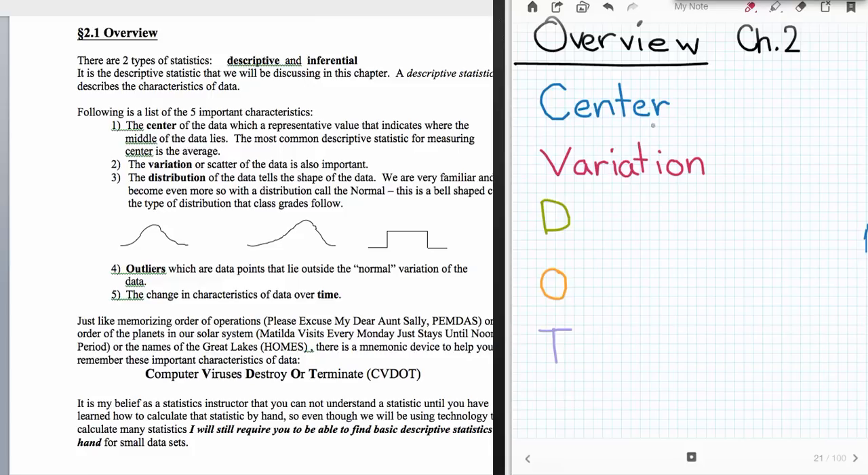
Write 'Shape; Skewness' in green ink beneath 'Distribution'
{"action": "left_click", "coordinate": [749, 7]}
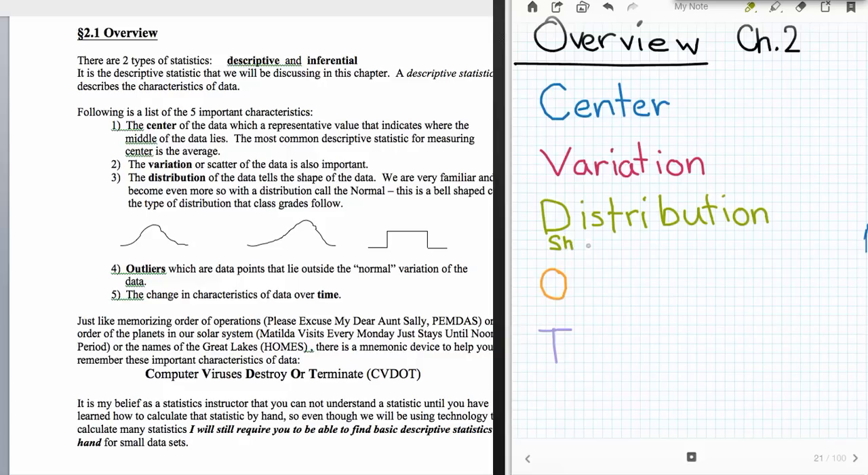
{"action": "type", "text": "ape Skewn"}
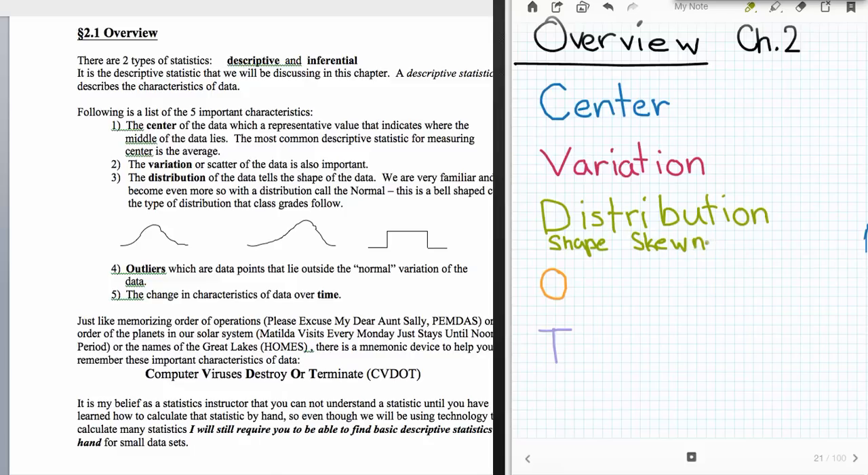
{"action": "type", "text": "ess"}
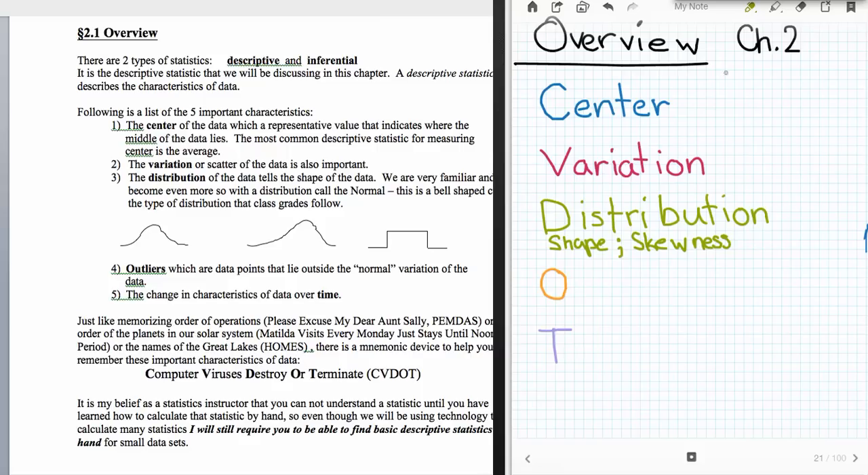
{"action": "left_click", "coordinate": [750, 7]}
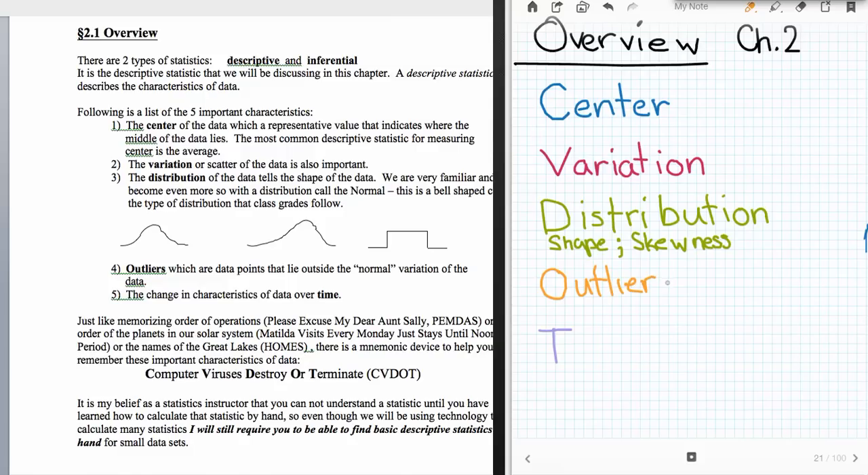
Add an orange 's' so the heading reads 'Outliers'
{"action": "type", "text": "s"}
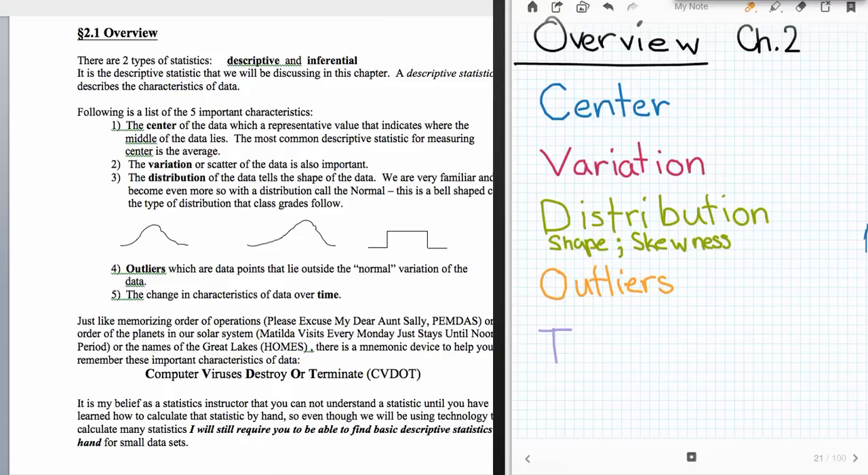
{"action": "left_click", "coordinate": [750, 7]}
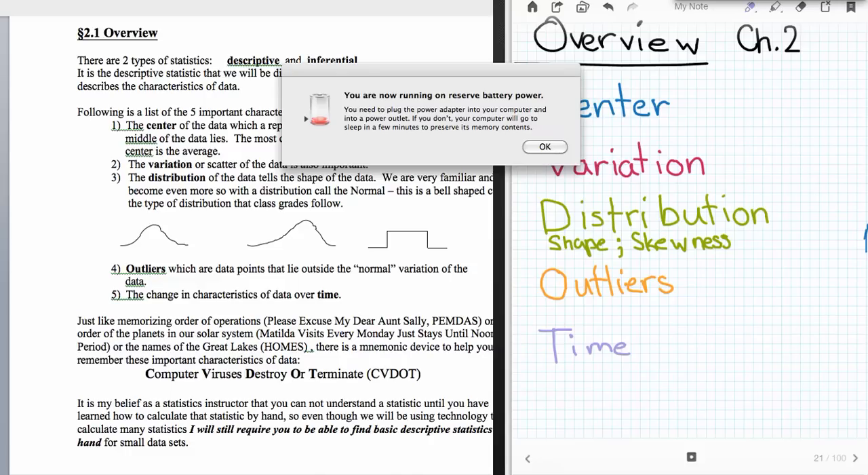
Dismiss the low battery warning by clicking OK
{"action": "left_click", "coordinate": [544, 146]}
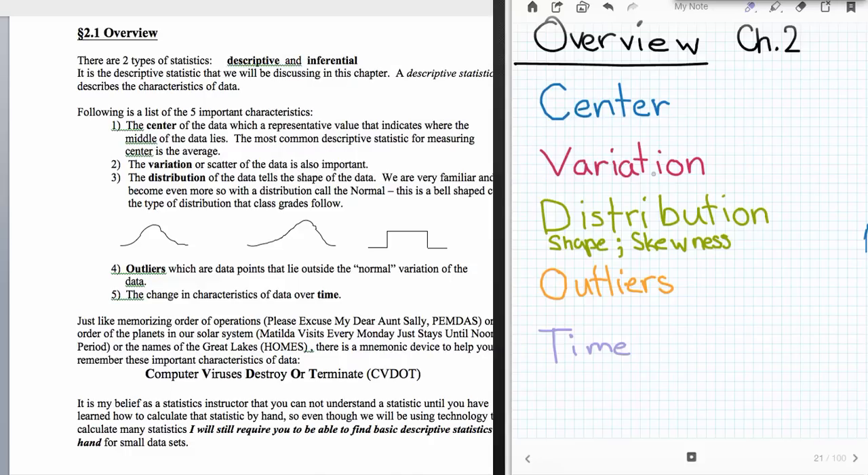